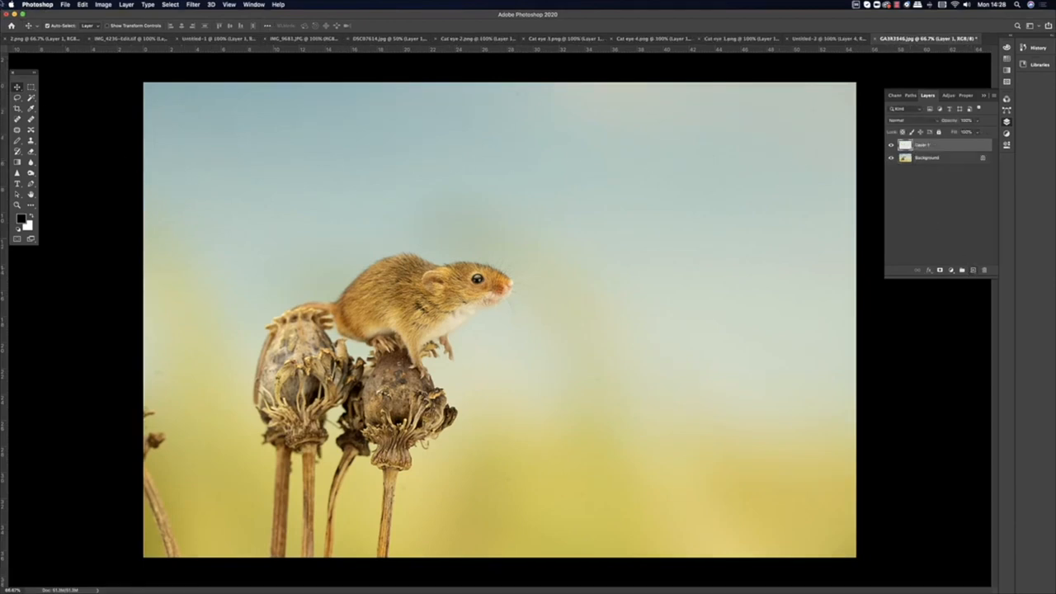
pyautogui.moveTo(16, 140)
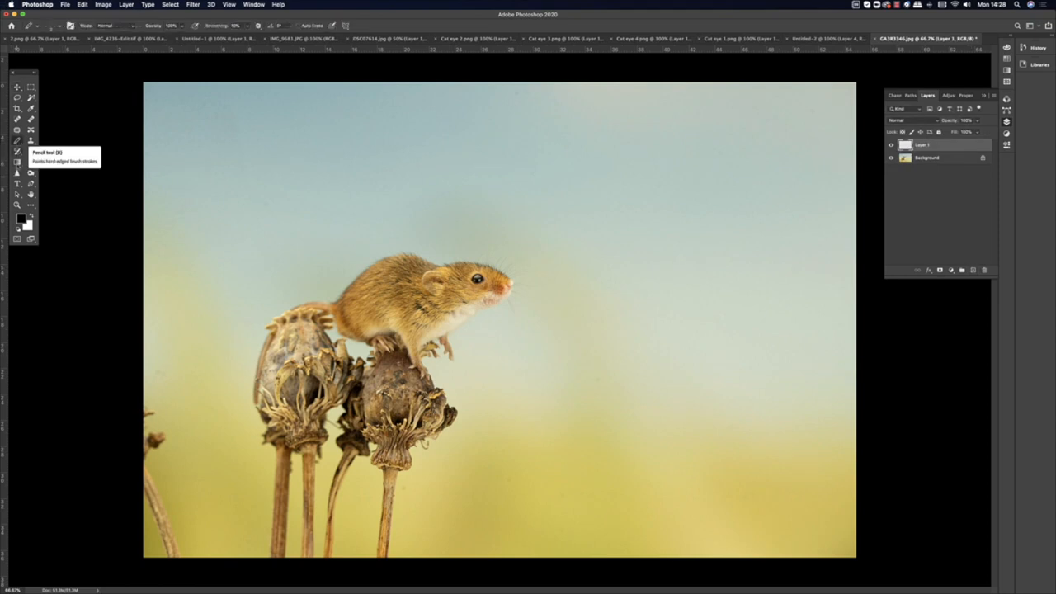
# Step: Set the foreground colour to bright red (#FF0000) in the Color Picker
pyautogui.click(22, 217)
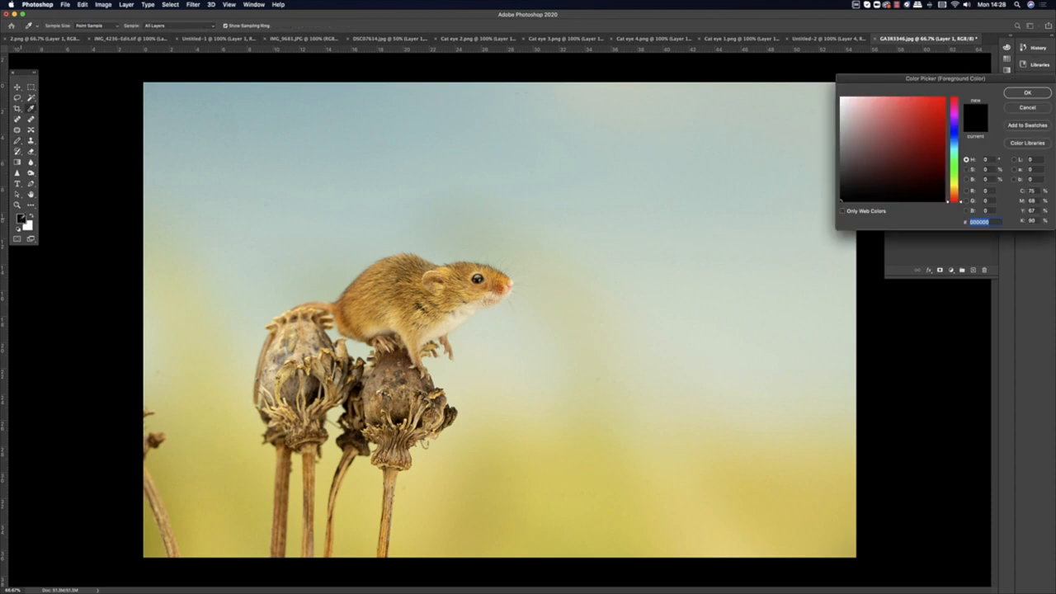
pyautogui.click(925, 123)
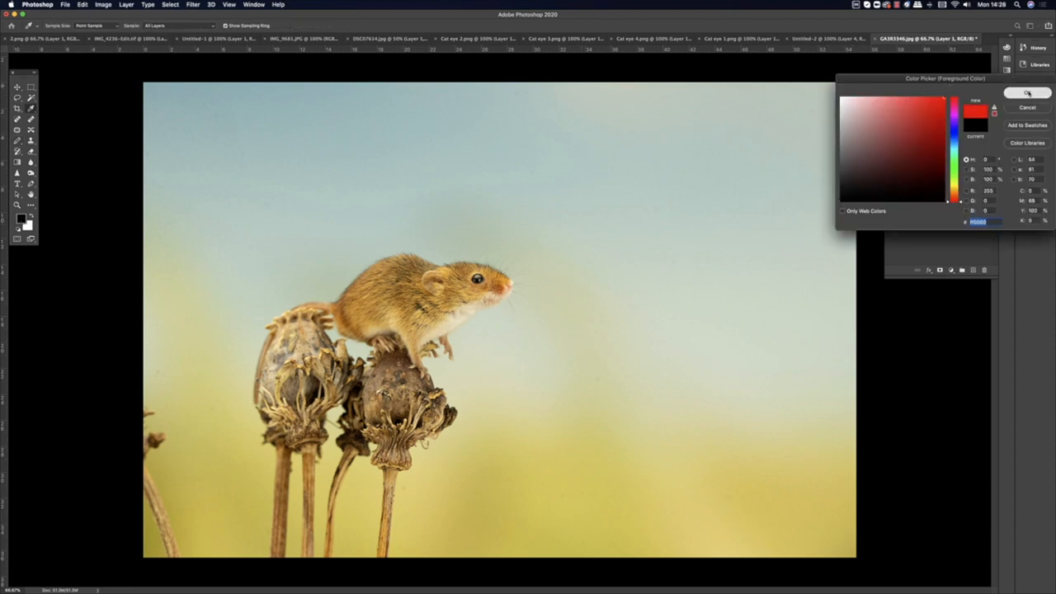
pyautogui.click(1027, 92)
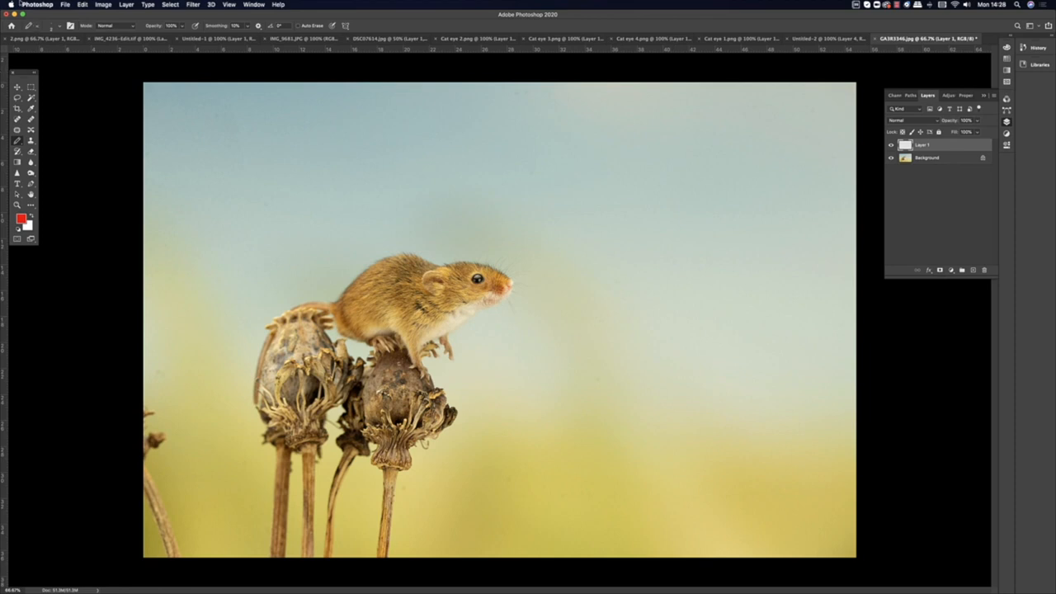
# Step: Open Sidecar settings and connect the iPad as a second display
pyautogui.click(10, 5)
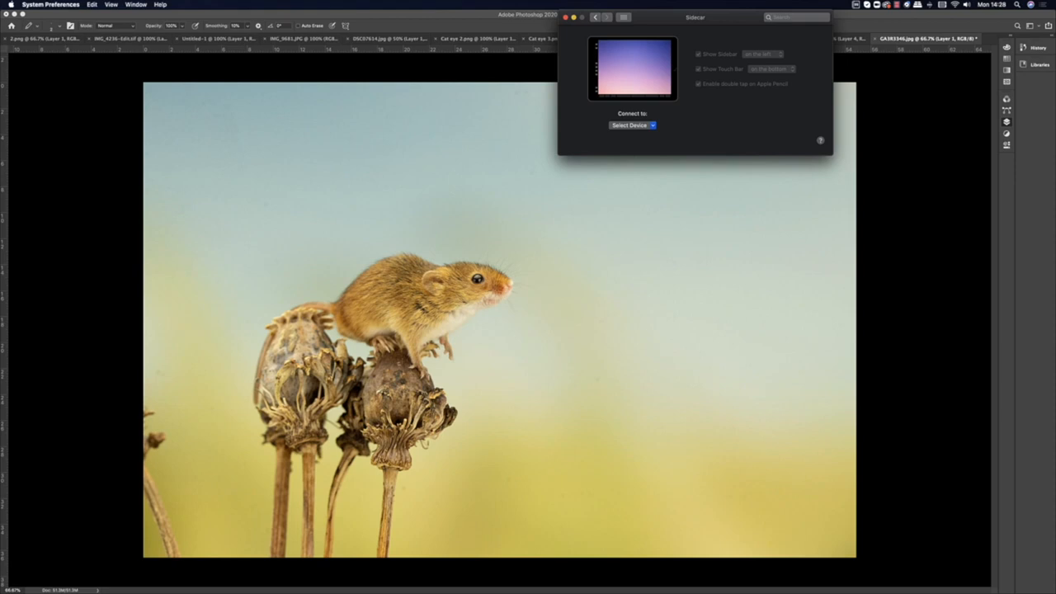
pyautogui.click(632, 124)
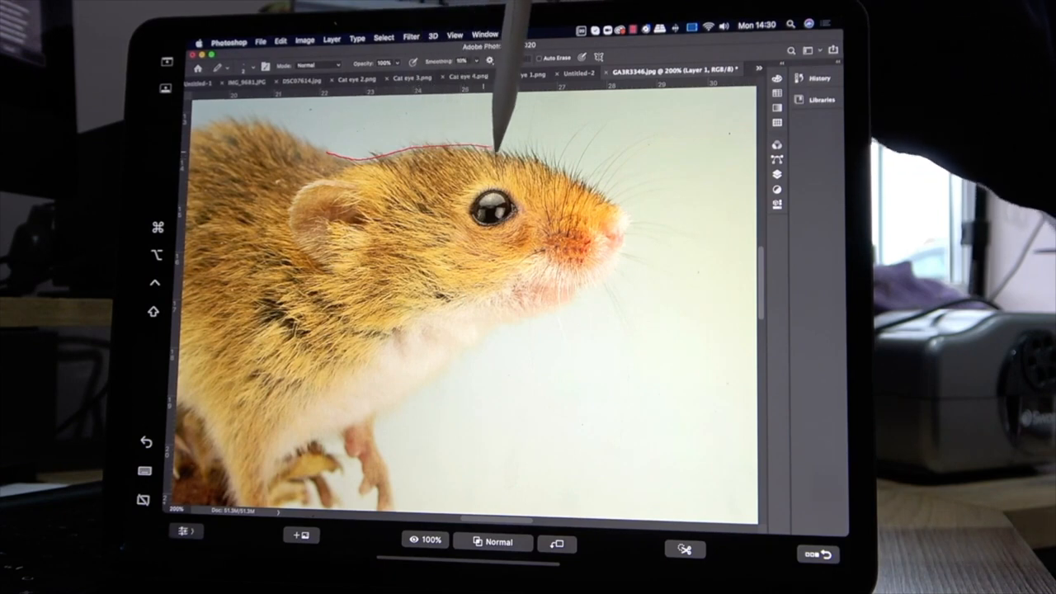
# Step: Trace the top outline of the mouse's head in red pencil on Layer 1
pyautogui.moveTo(495, 144); pyautogui.dragTo(627, 190)
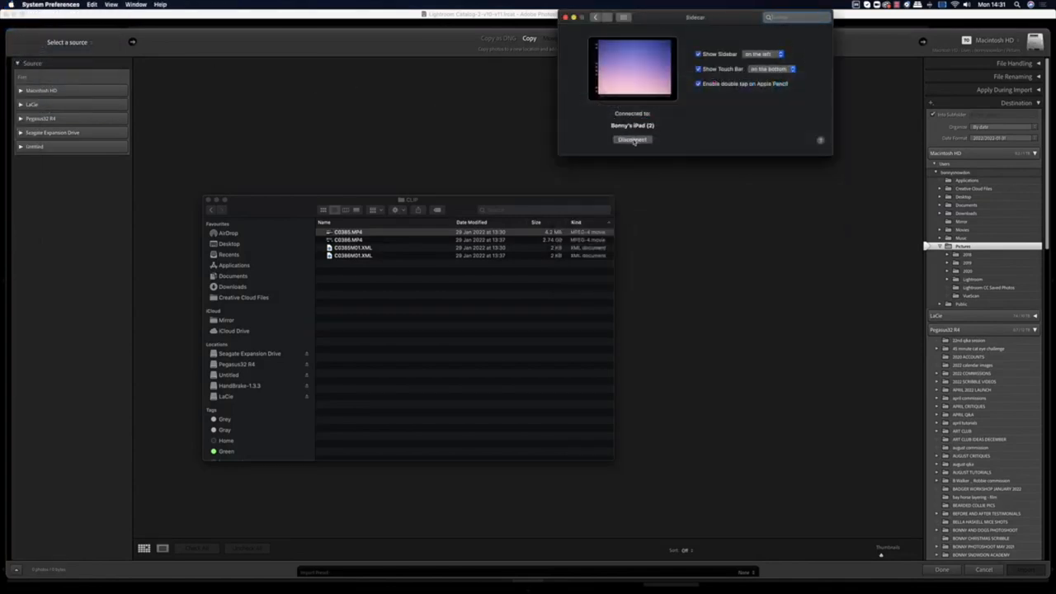
# Step: Disconnect the iPad from Sidecar to return Photoshop to the Mac
pyautogui.click(632, 139)
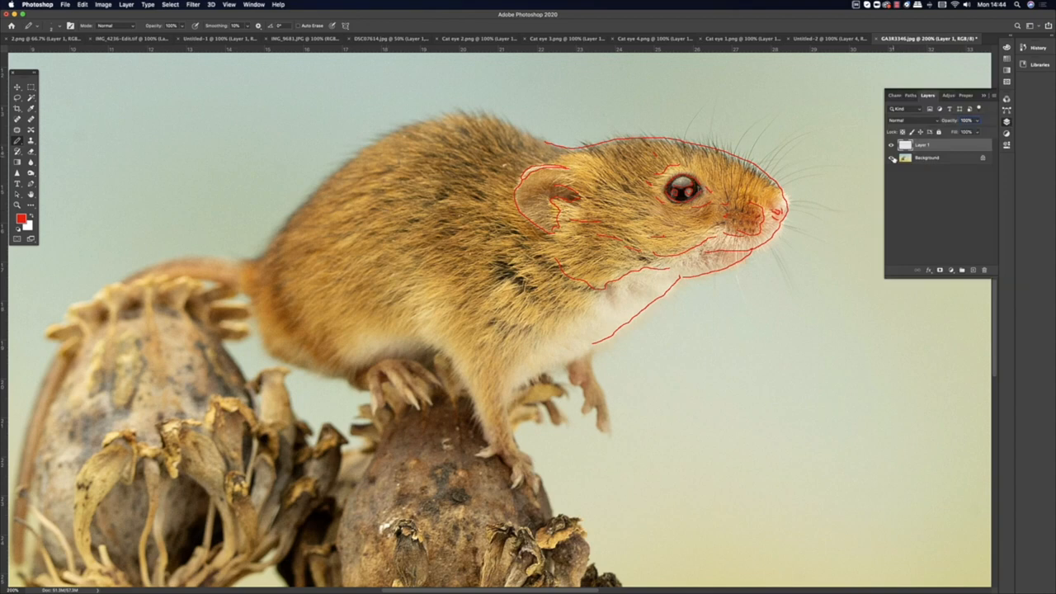
# Step: Toggle the Background layer's visibility off and on while recolouring the tracing black
pyautogui.click(891, 158)
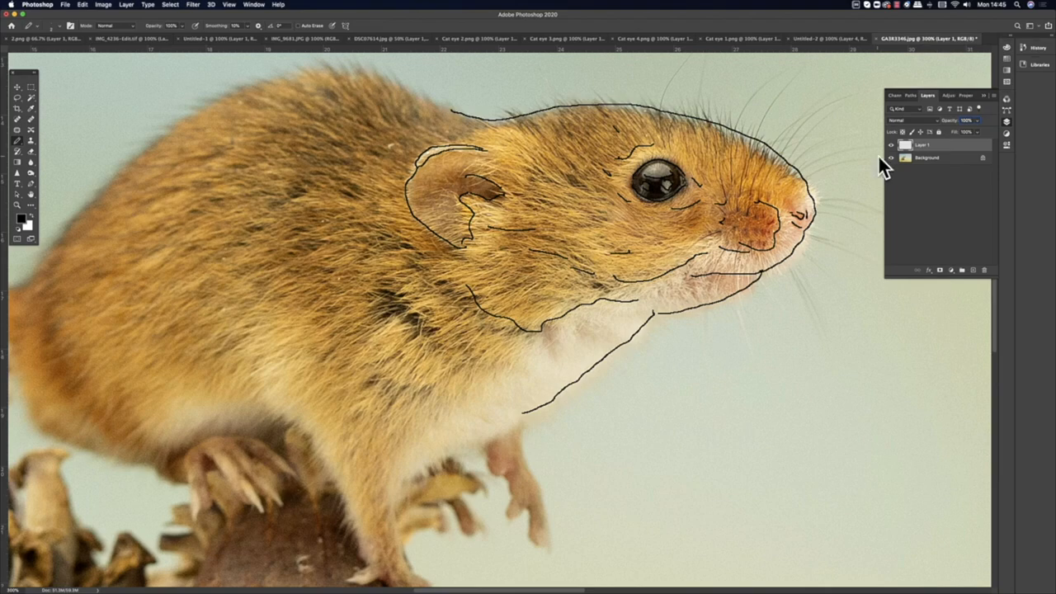
pyautogui.click(890, 158)
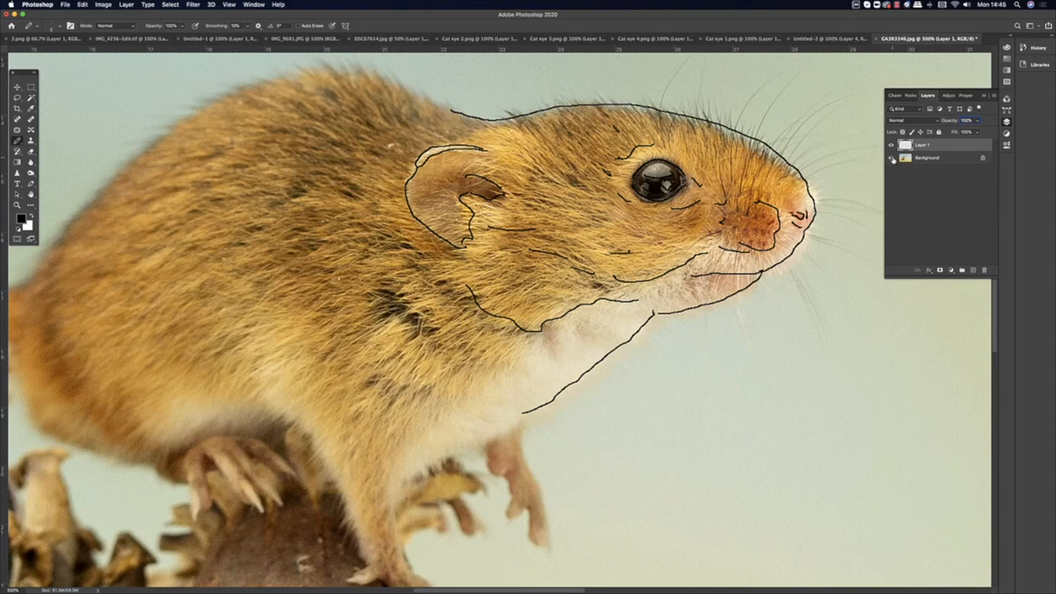
# Step: Hide the Background photo and save the line art as JPEG 'MOUSE LINE ART'
pyautogui.click(891, 157)
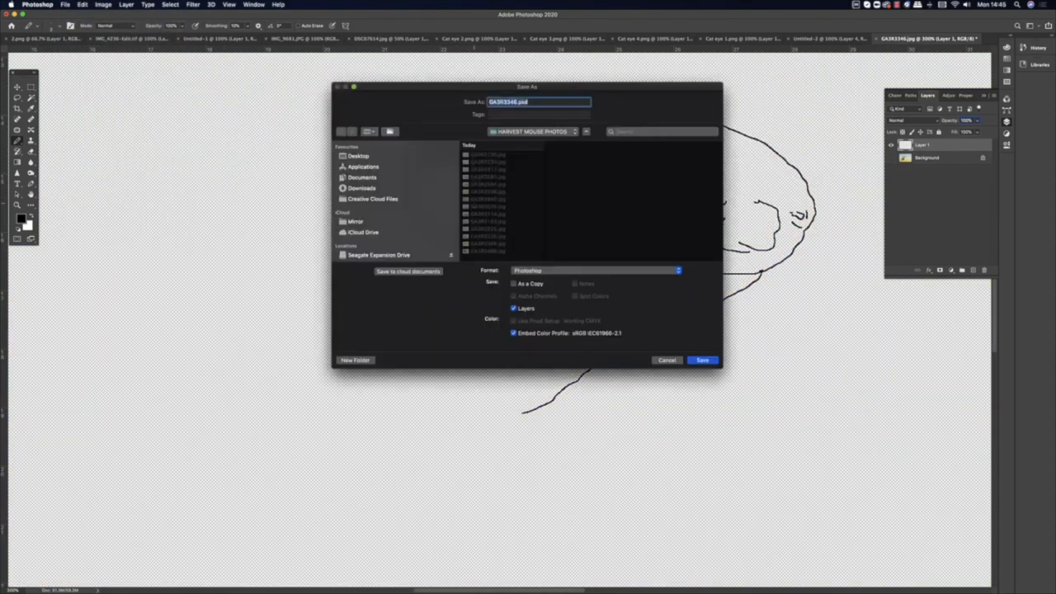
pyautogui.write('MOUSE LE')
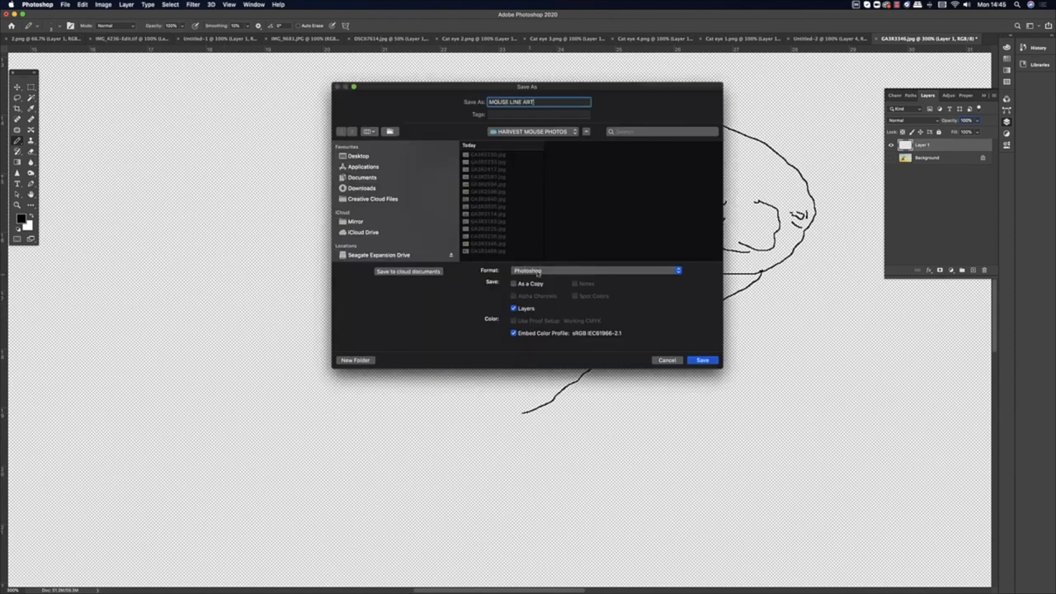
pyautogui.click(596, 270)
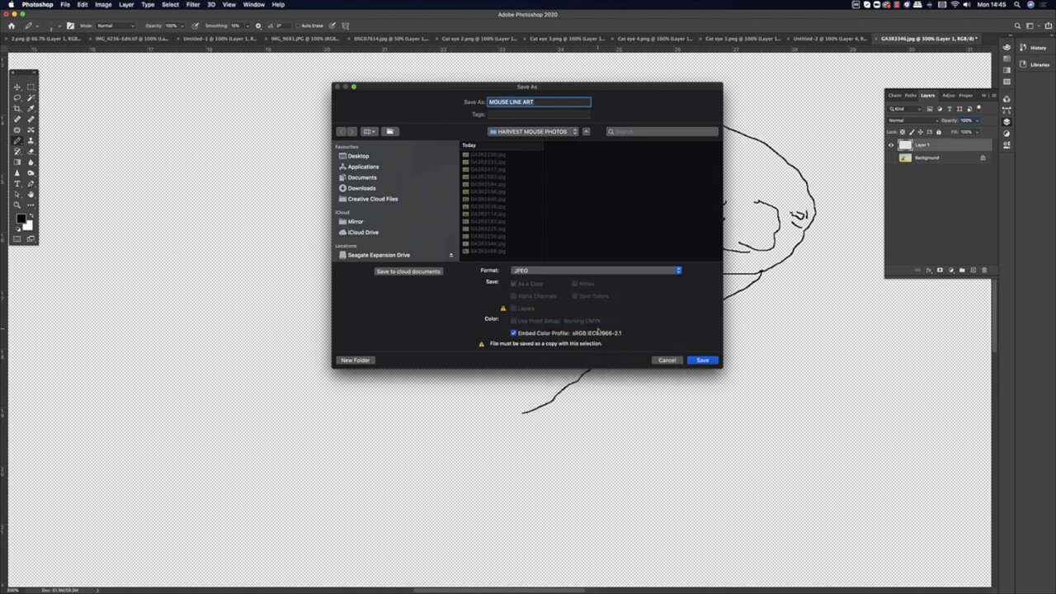
pyautogui.click(702, 360)
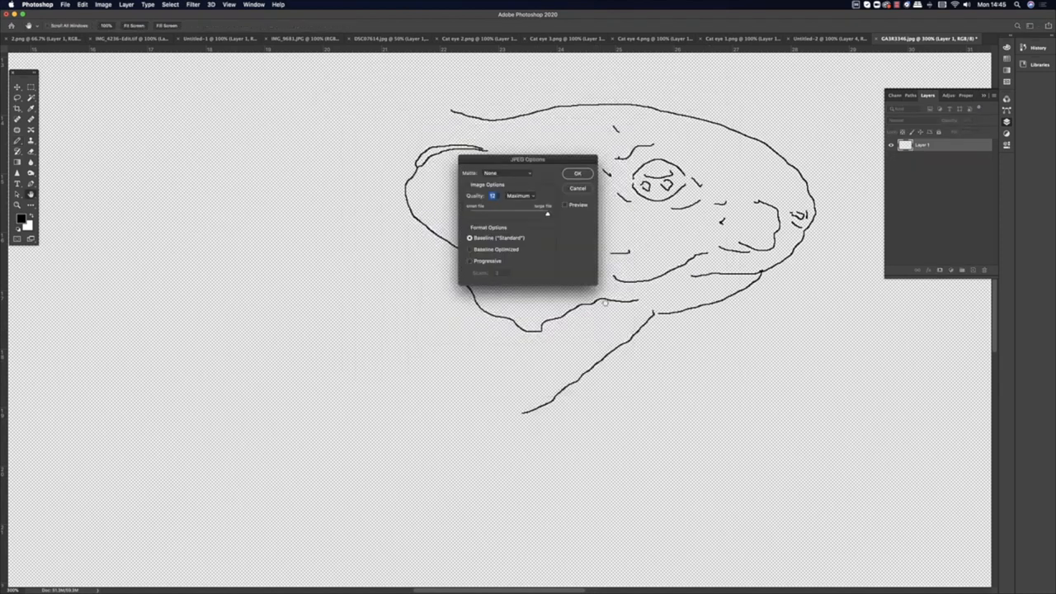
pyautogui.click(578, 173)
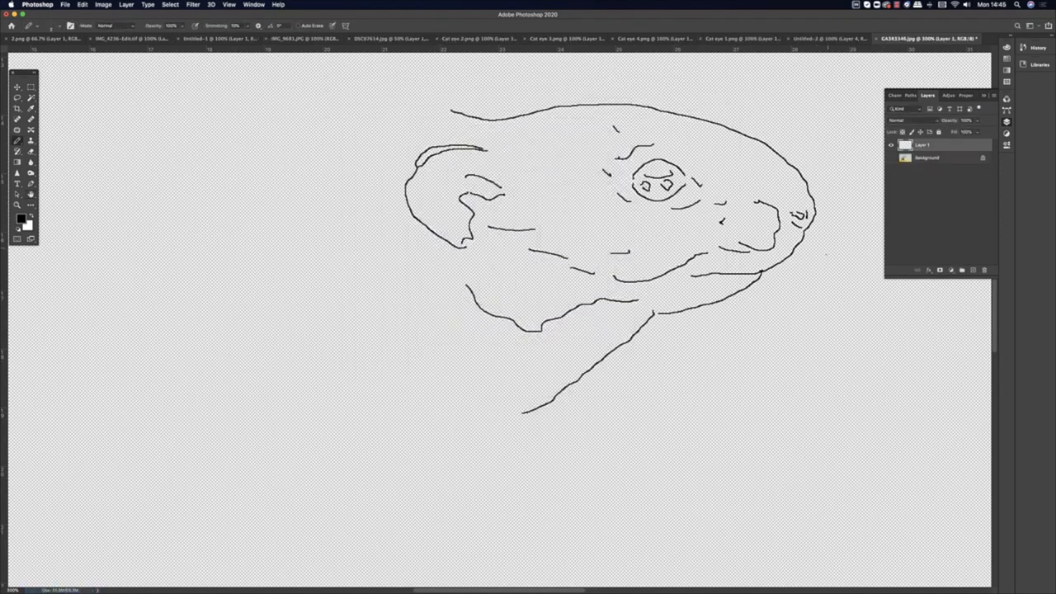